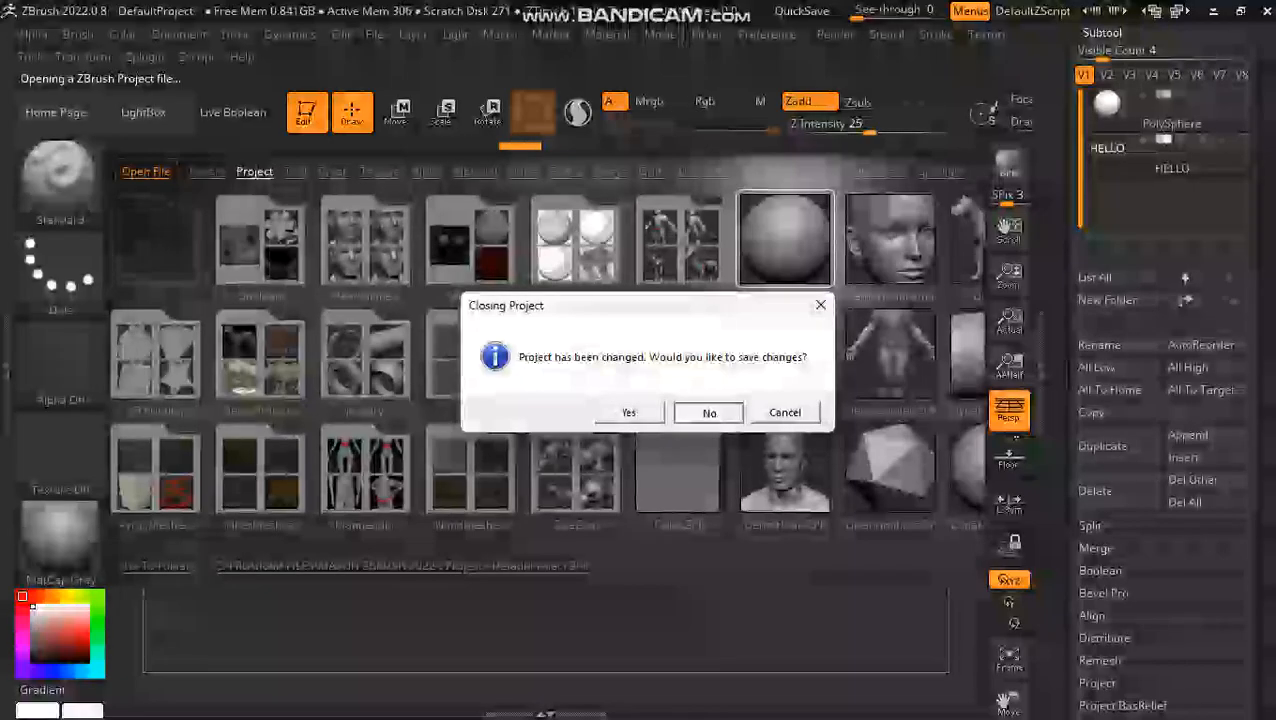
Choose No in the Closing Project dialog so the default PolySphere loads unsaved.
left_click(708, 412)
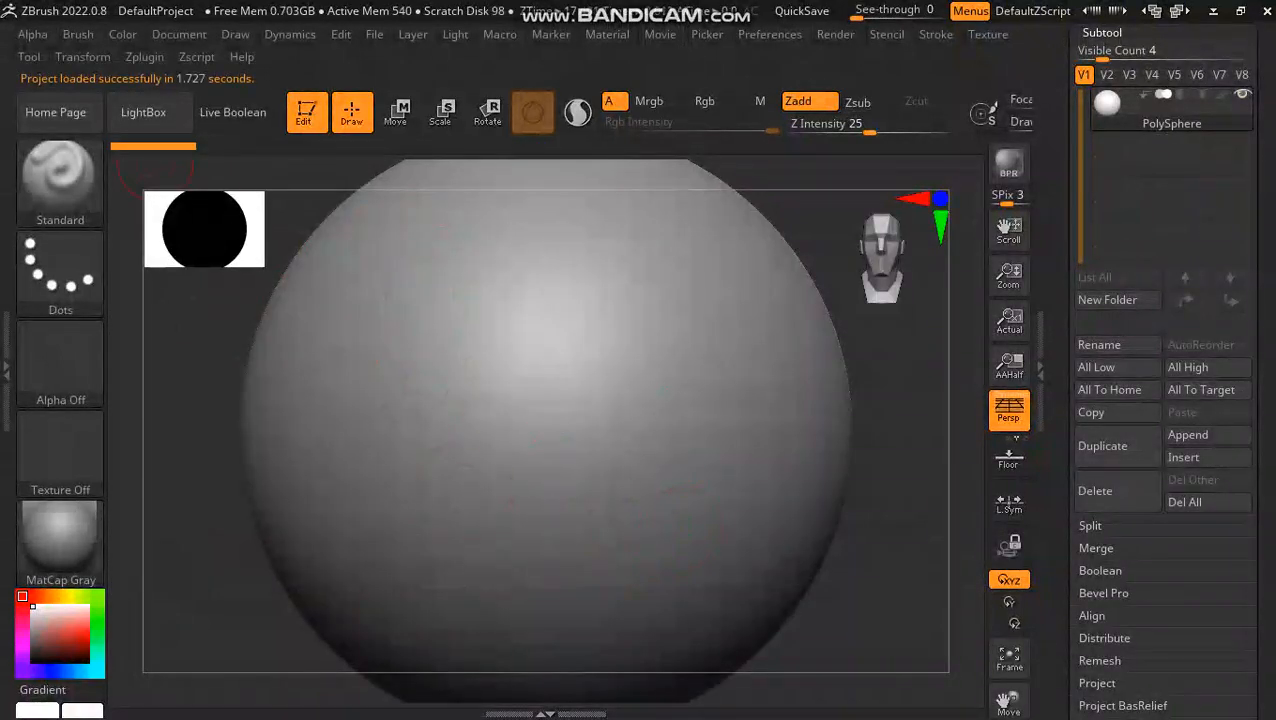
Start New Text from Zplugin > Text 3D & Vector Shapes.
left_click(144, 56)
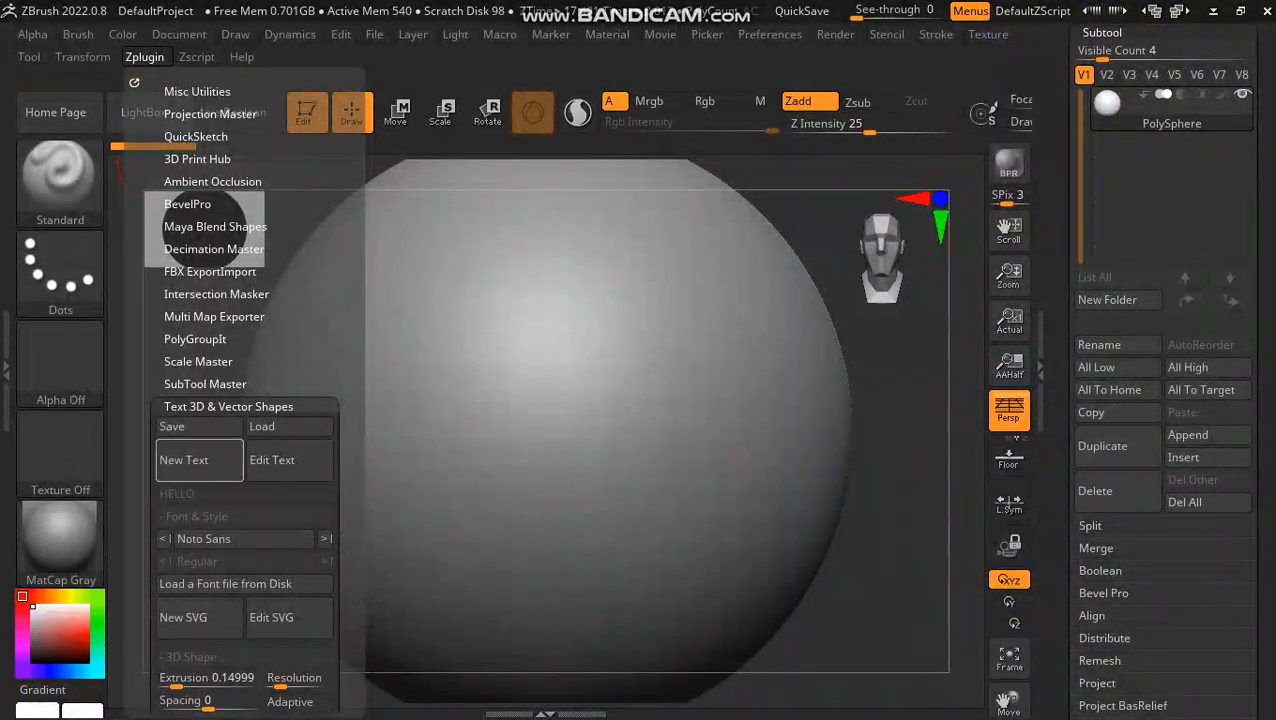
left_click(184, 460)
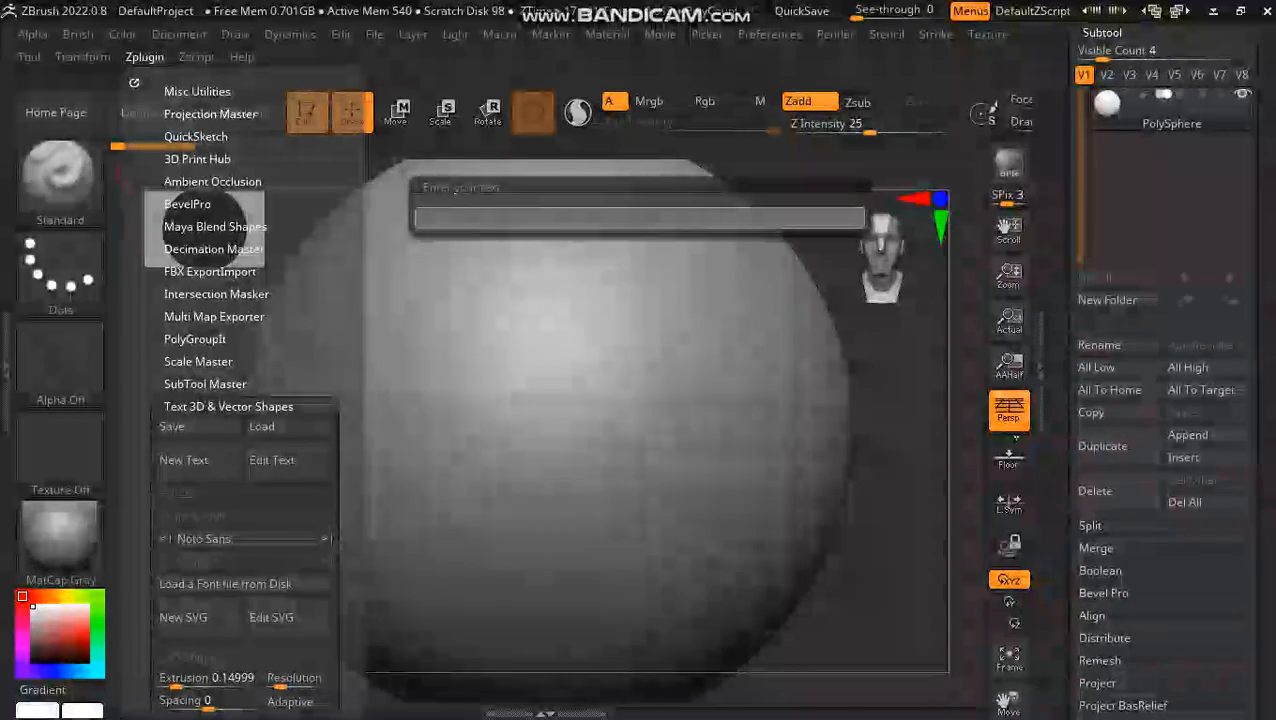
Enter HELLO as the text, producing extruded 3D HELLO as a new subtool.
type("h")
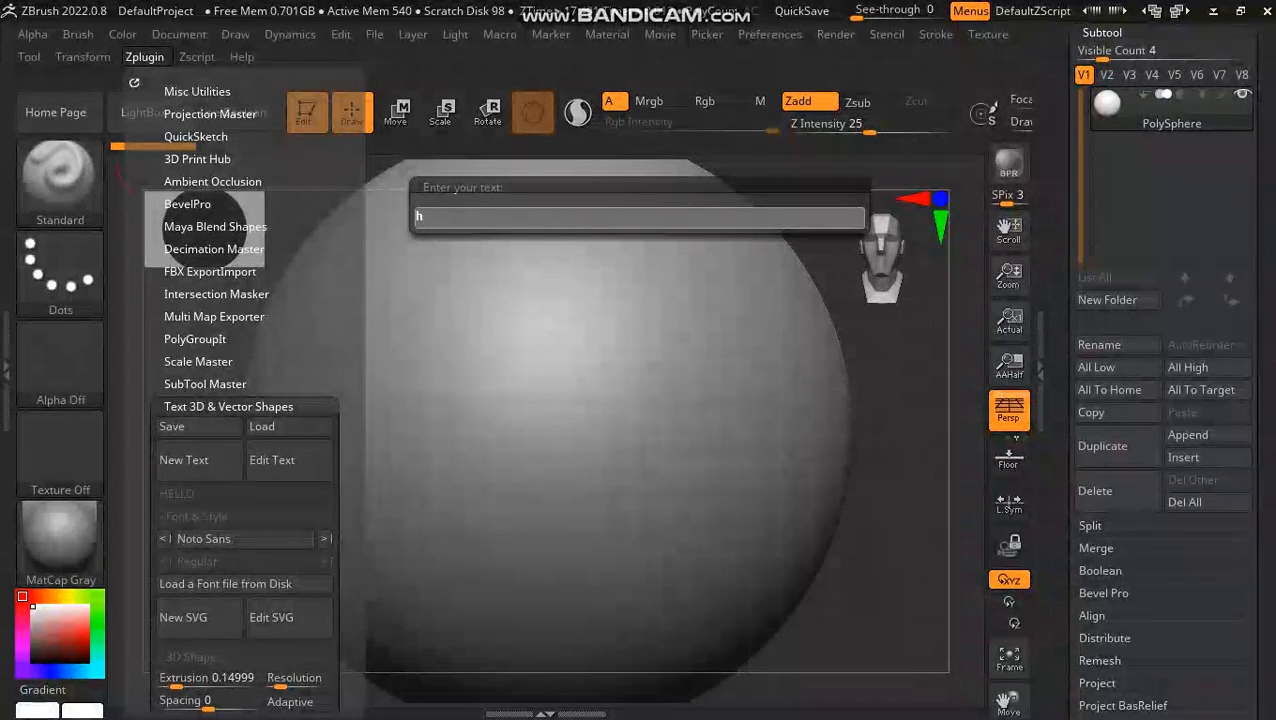
key("BackSpace")
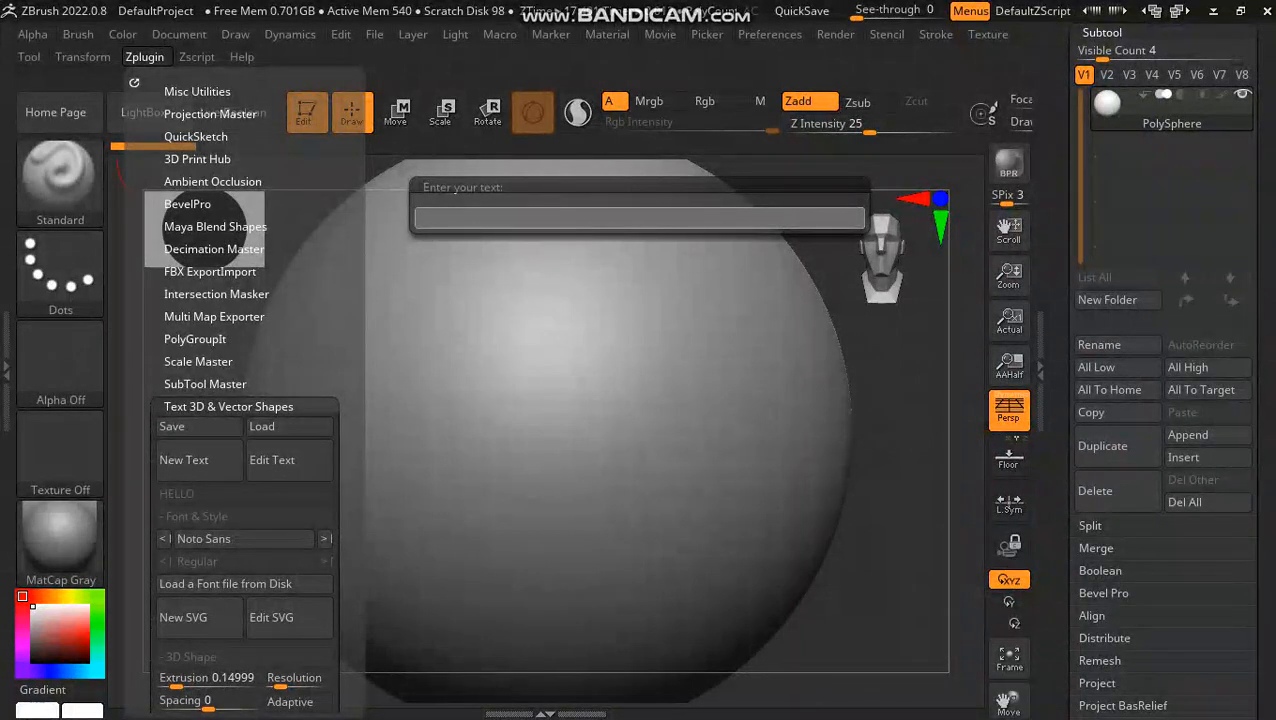
type("h")
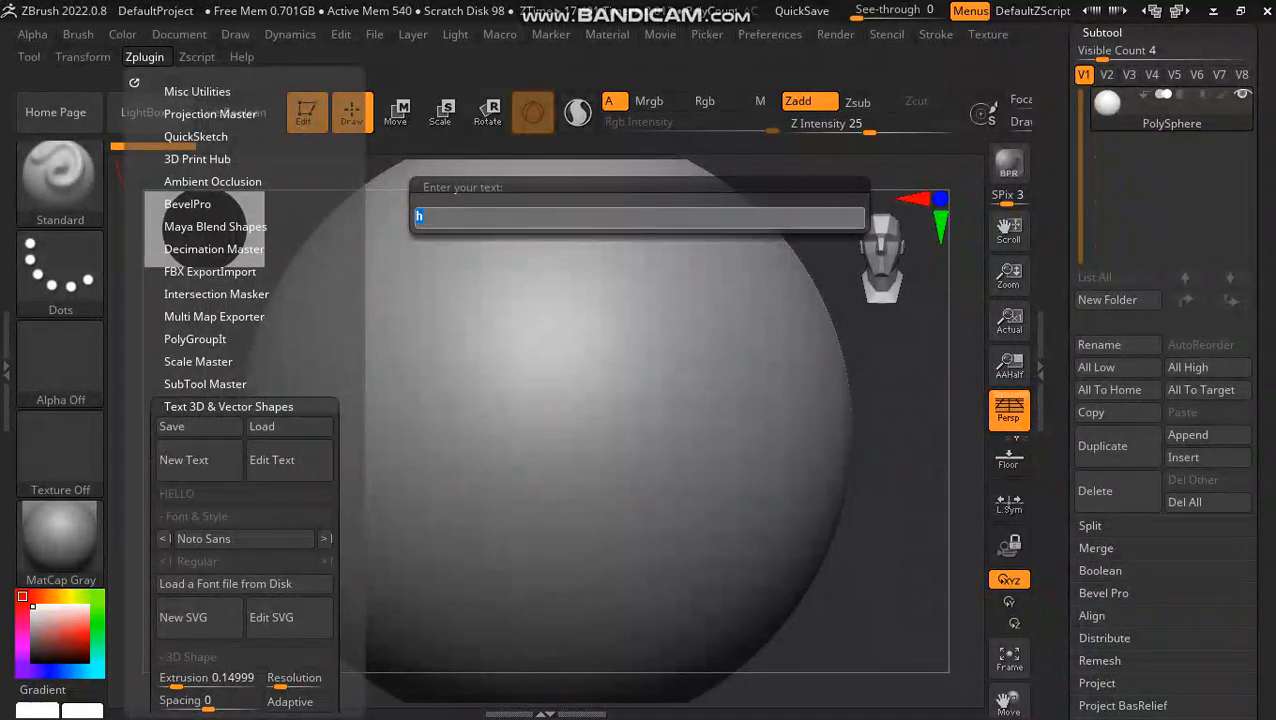
type("HELLO")
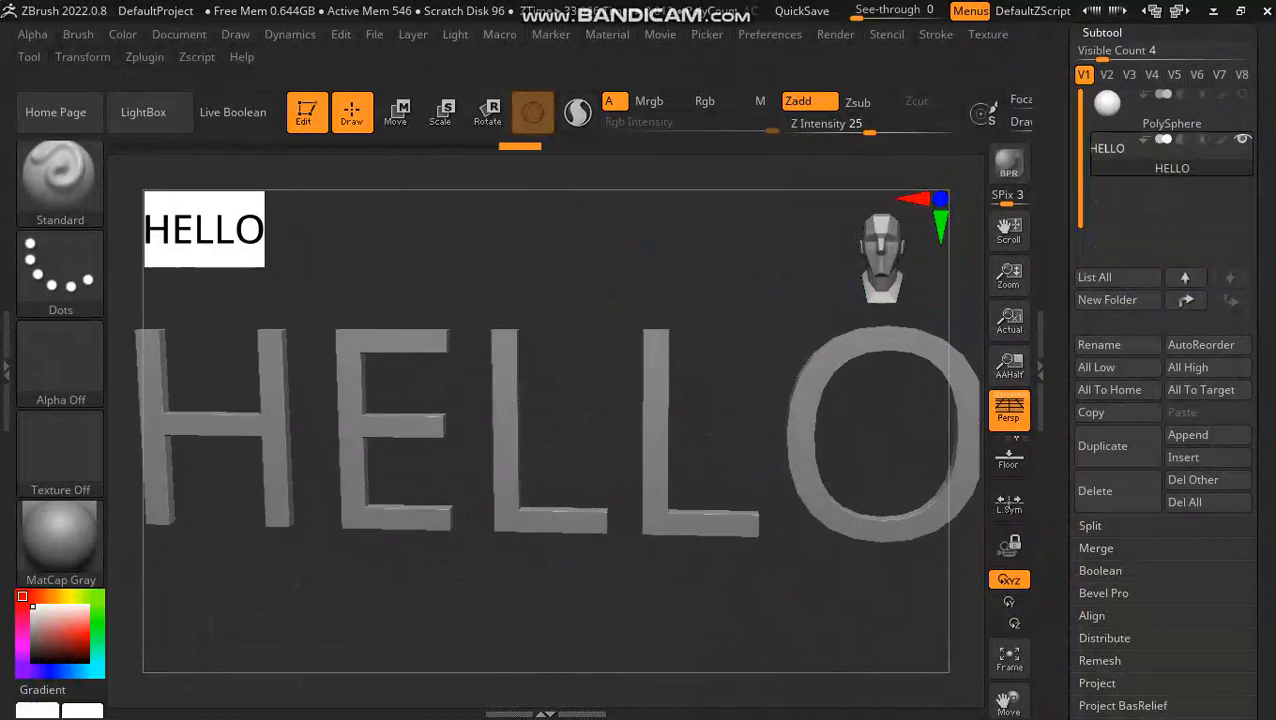
Pick Niagara Solid from the plugin's font list for the HELLO text.
left_click(144, 56)
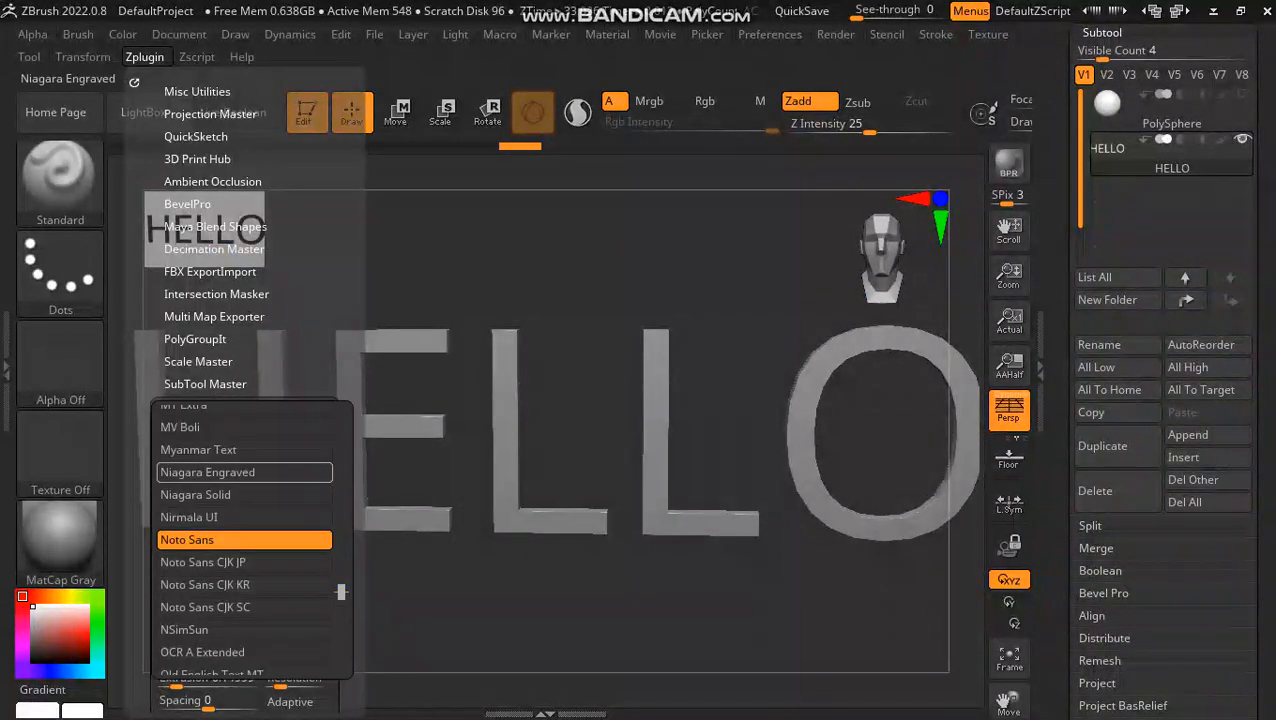
left_click(198, 448)
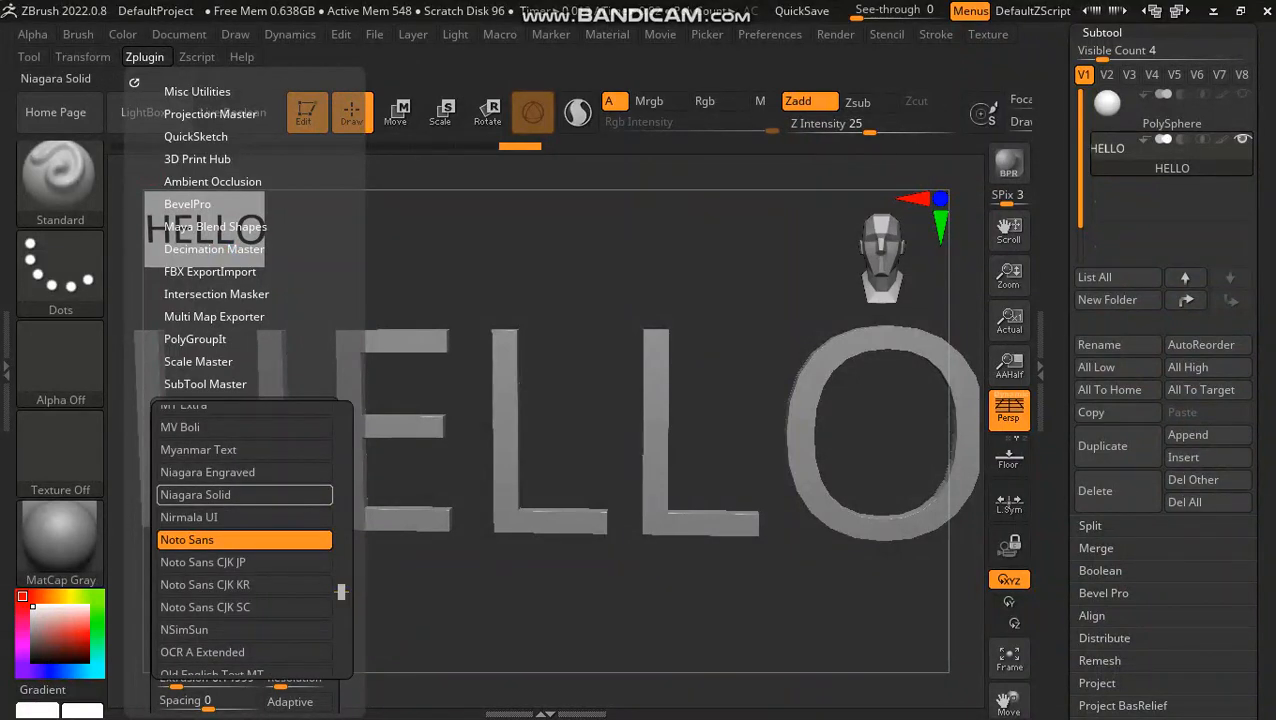
left_click(186, 540)
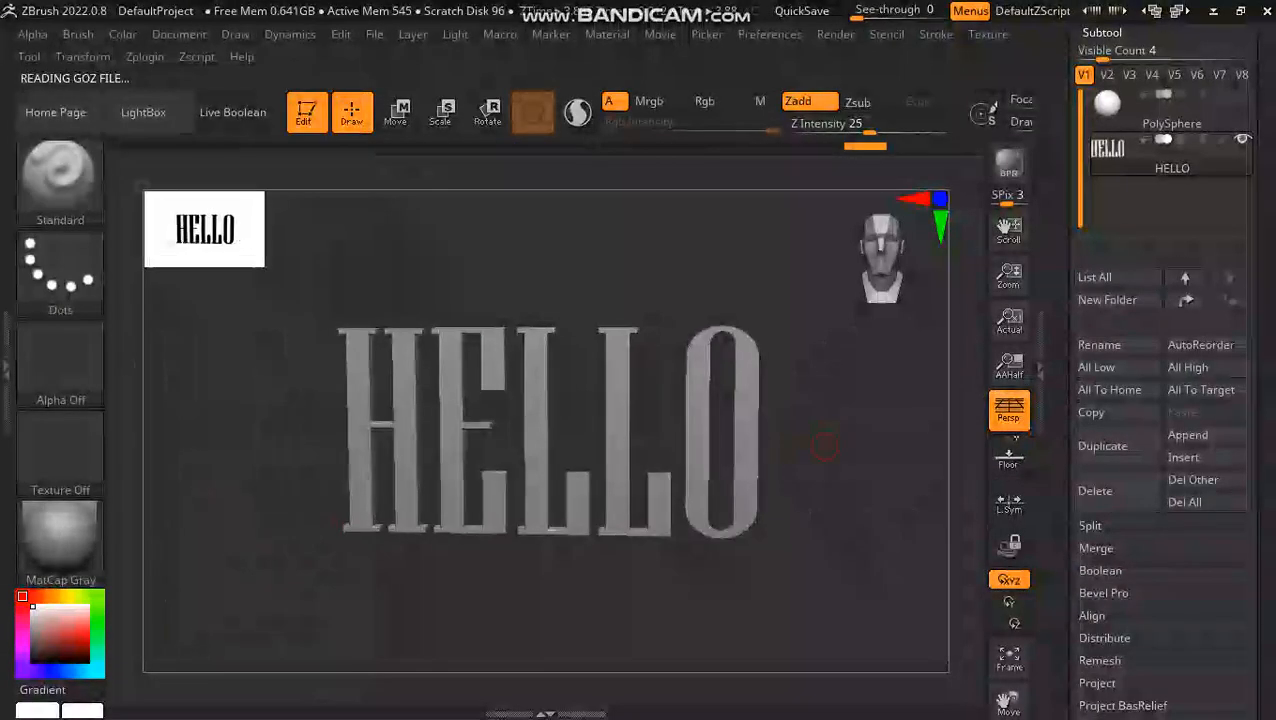